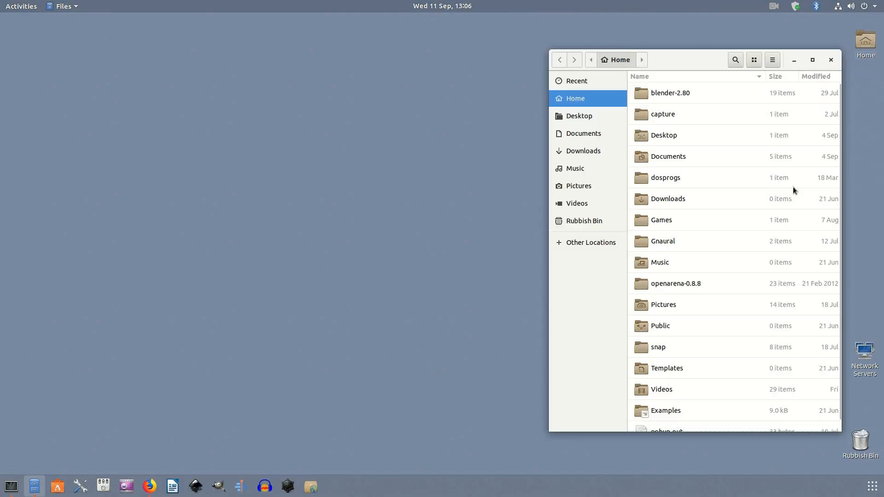
mouse_move(641, 140)
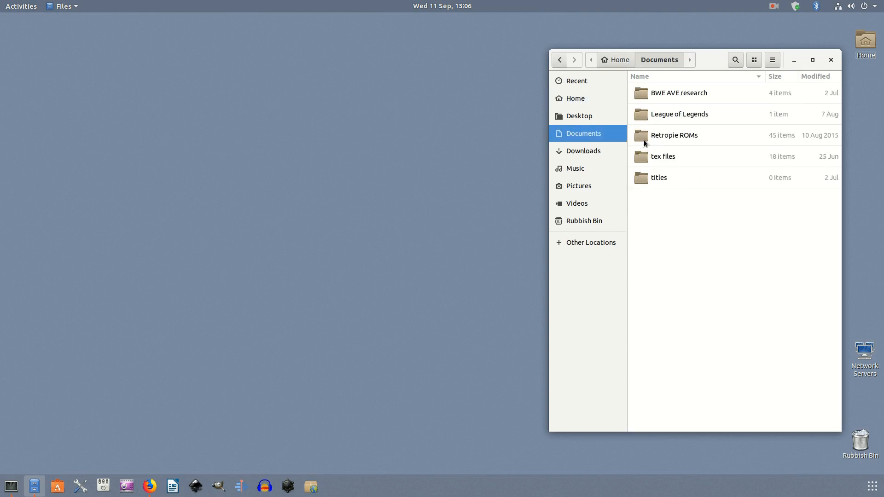
- Open the titles folder briefly, then open the tex files folder inside Documents
left_click(659, 177)
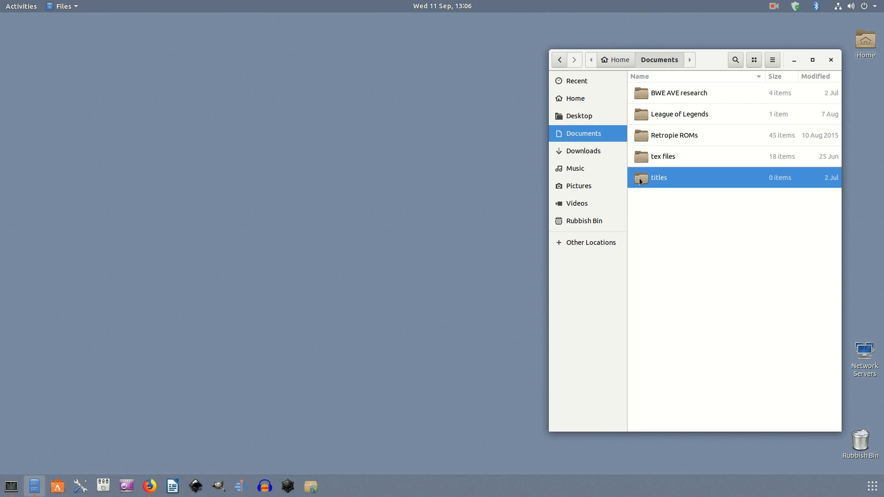
double_click(659, 178)
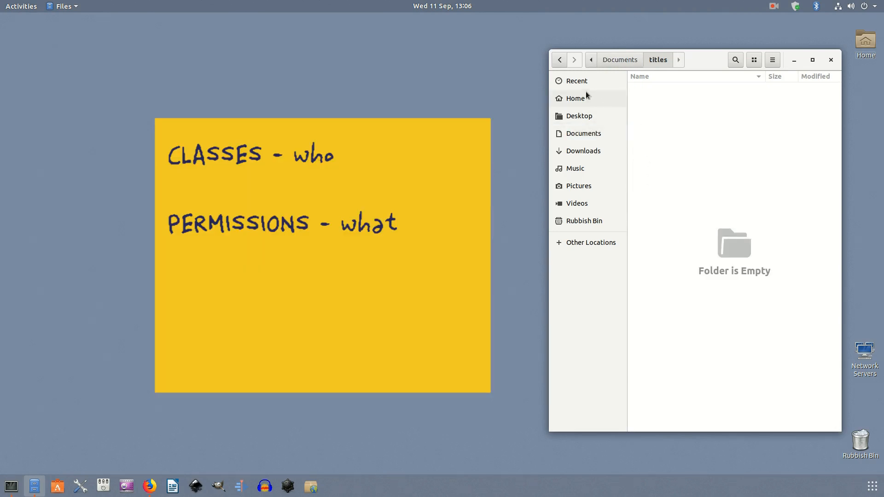
mouse_move(558, 60)
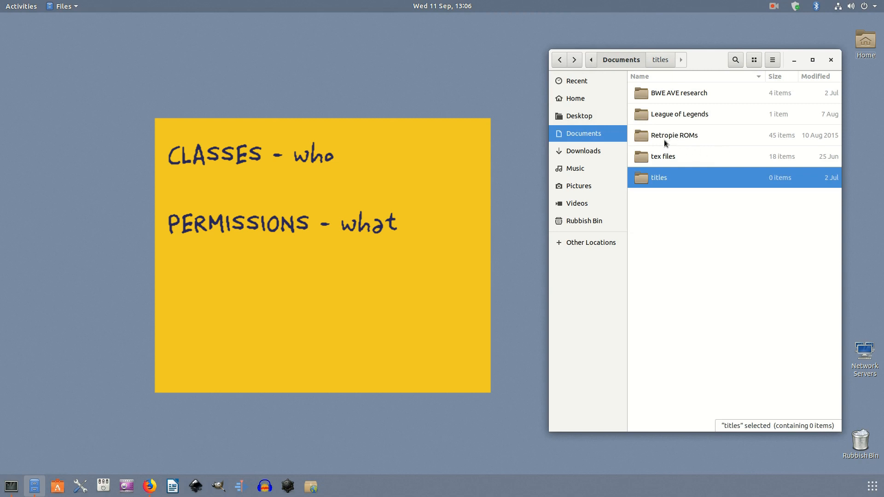
double_click(664, 156)
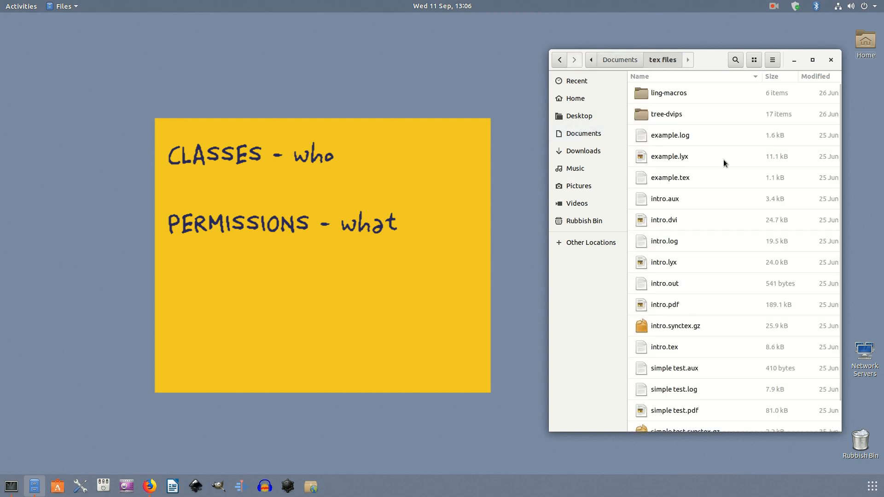
- Show example.log's Properties on the Permissions tab and inspect the owner access and group lists
right_click(671, 135)
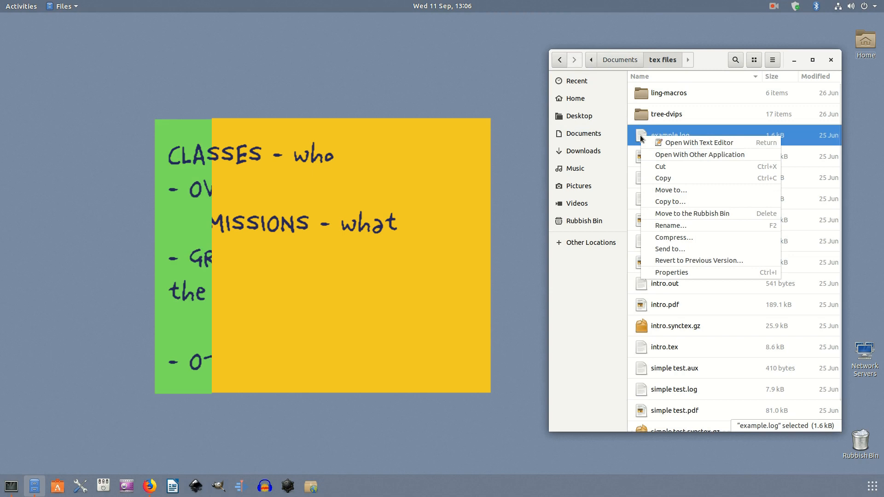
mouse_move(706, 274)
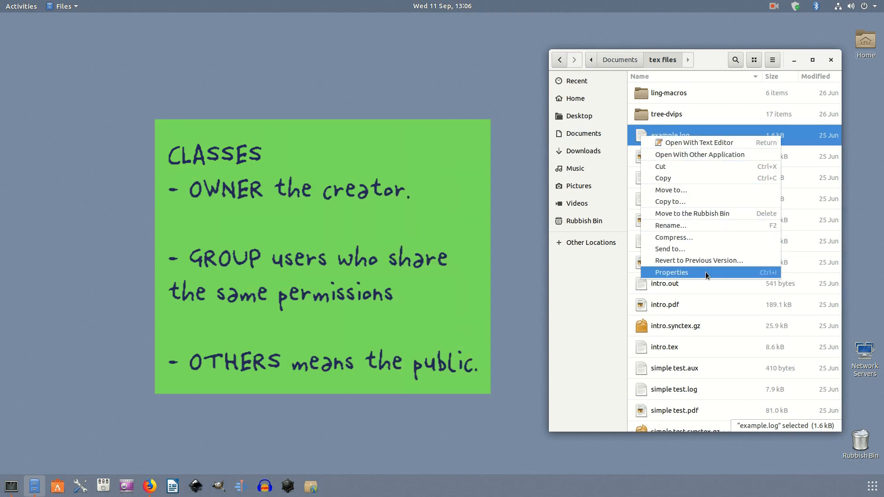
left_click(670, 272)
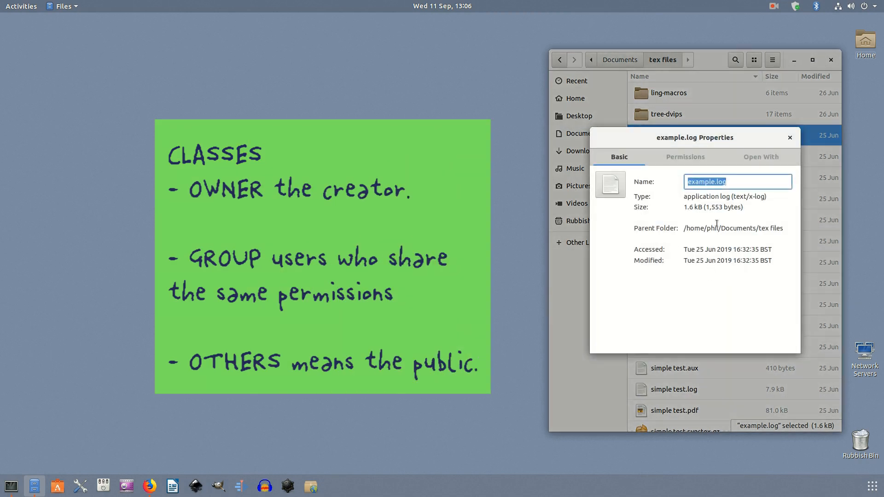
left_click(685, 157)
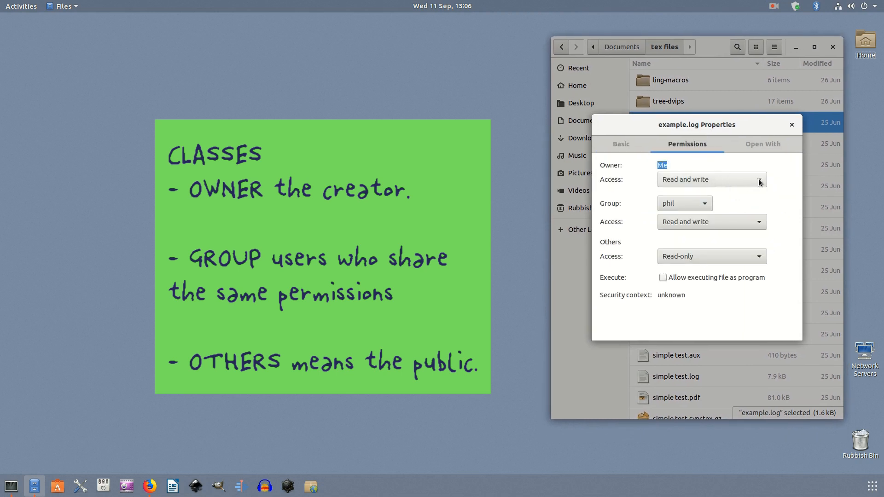
left_click(758, 178)
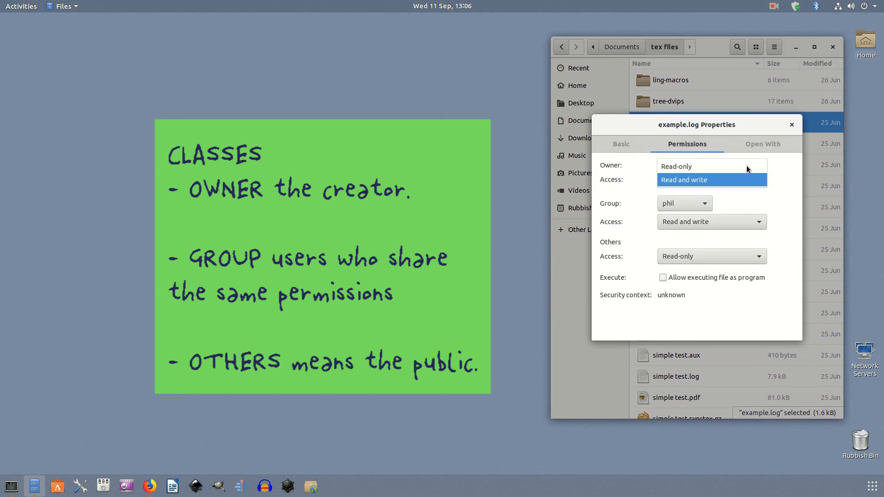
mouse_move(775, 182)
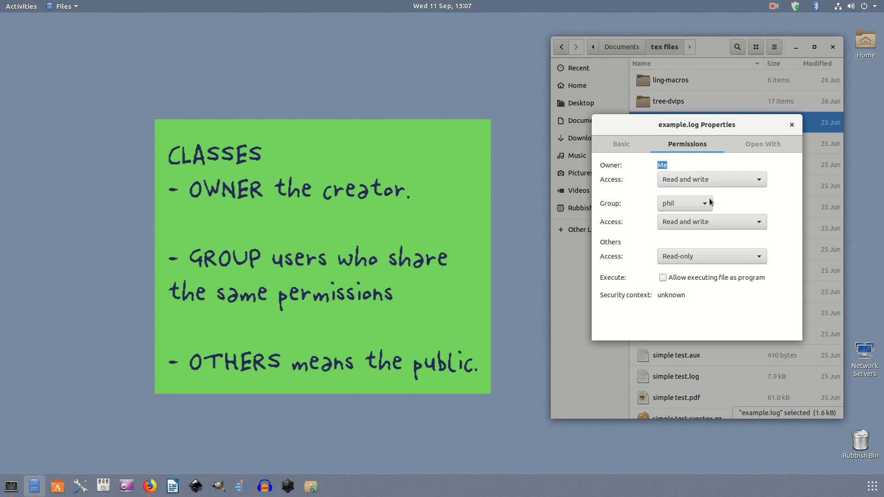
left_click(684, 203)
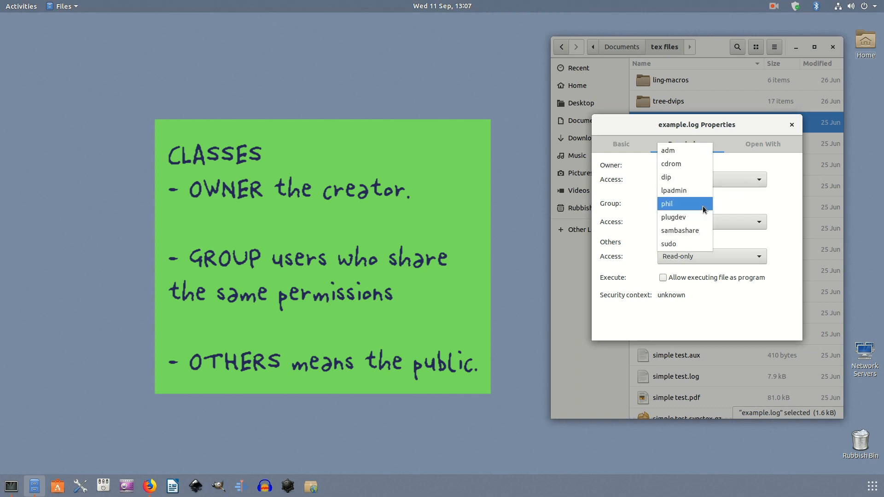
mouse_move(693, 200)
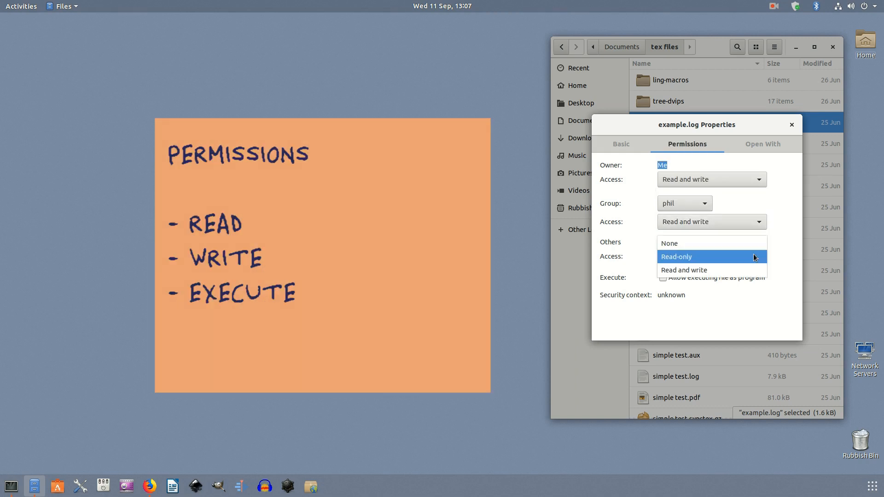
mouse_move(772, 255)
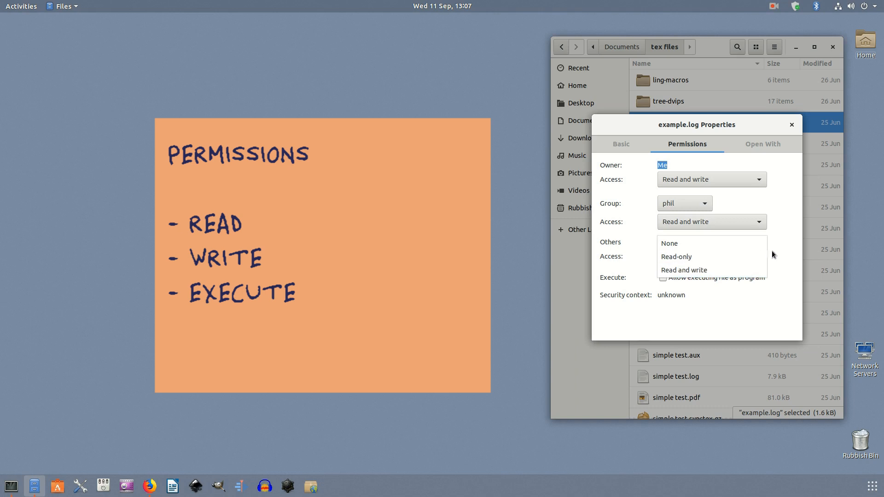
- Try different access levels for others and group on example.log and toggle execute
left_click(675, 257)
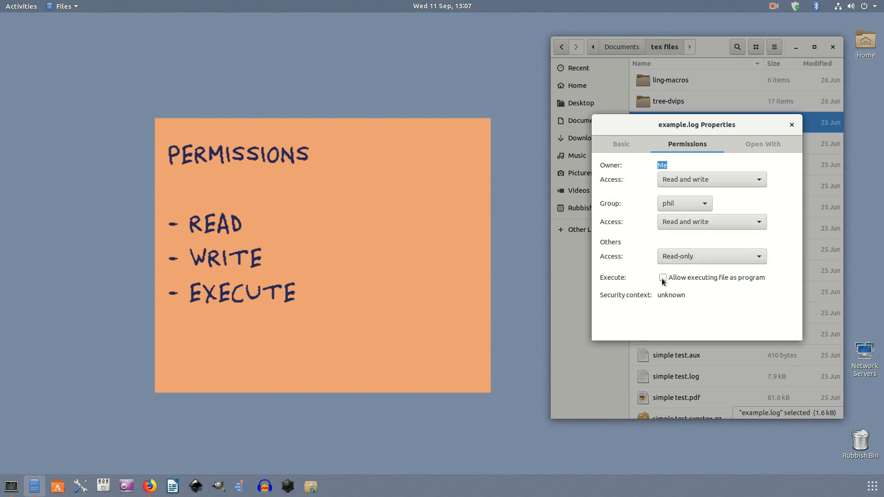
left_click(662, 277)
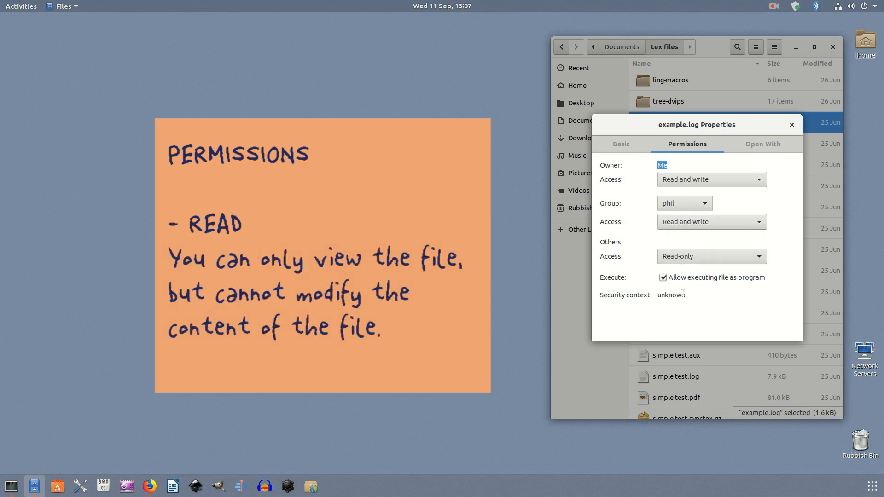
left_click(710, 256)
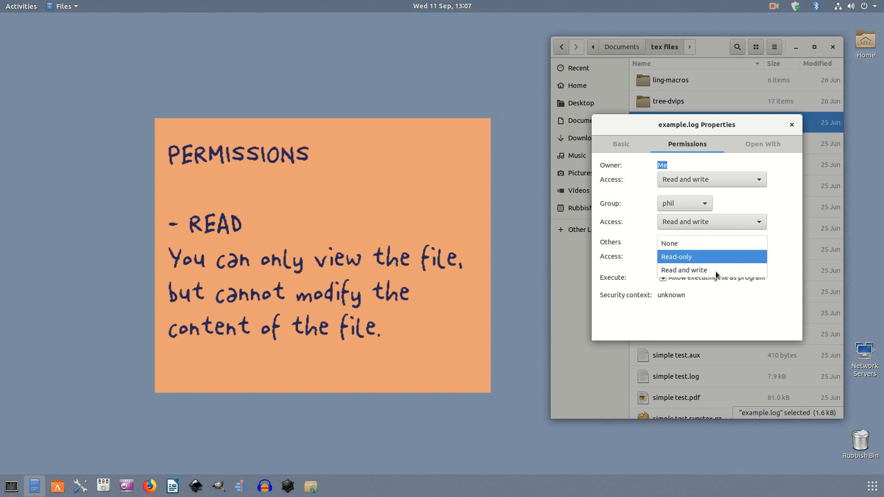
left_click(683, 270)
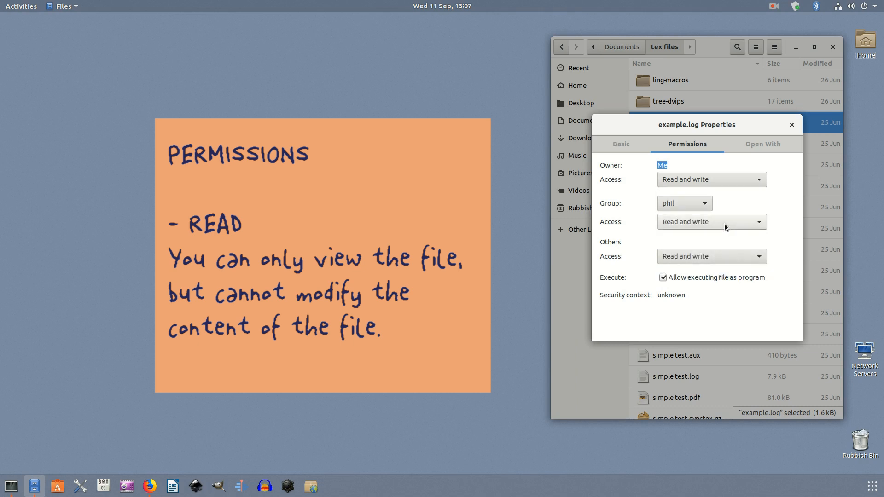
left_click(712, 222)
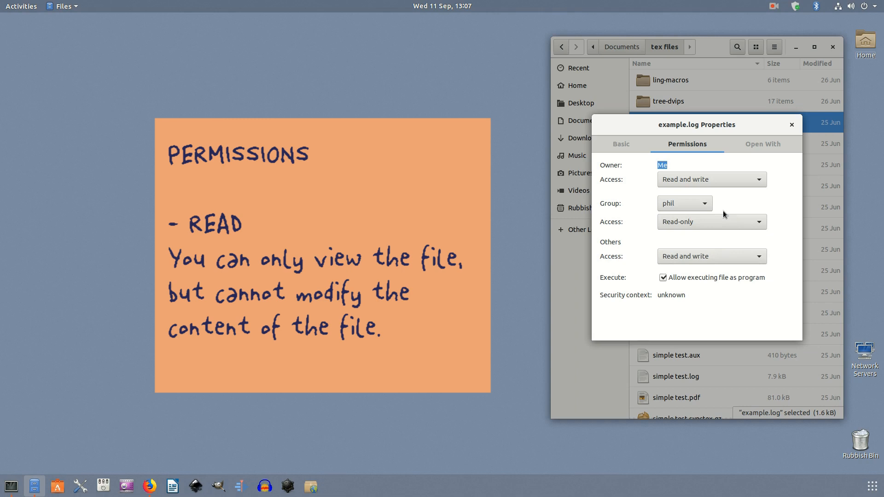
left_click(711, 222)
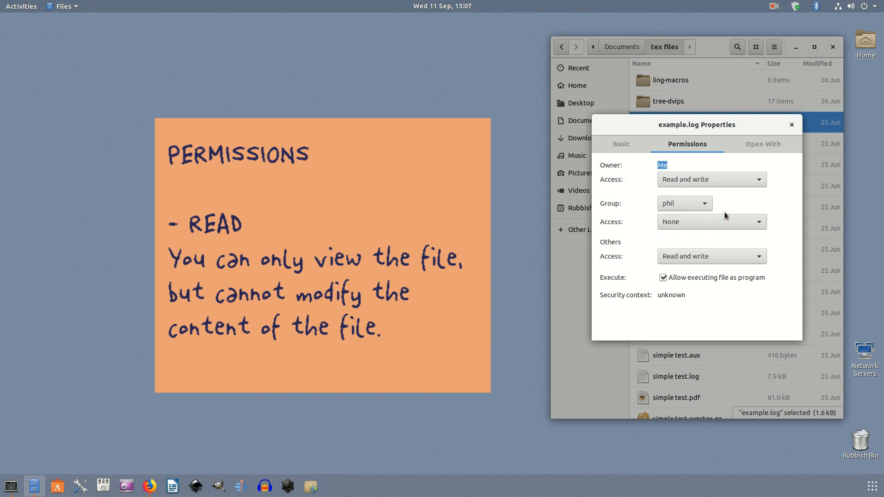
left_click(712, 222)
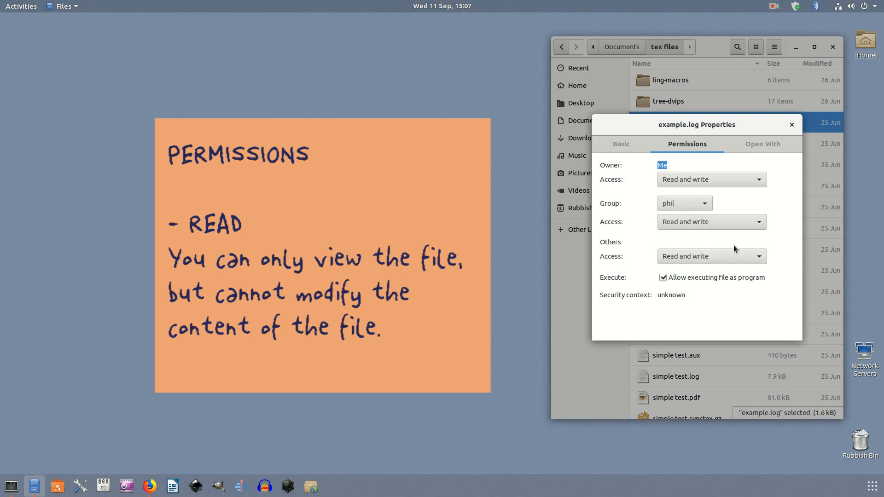
- Make owner and group access Read-only and disable executing example.log as a program
left_click(710, 179)
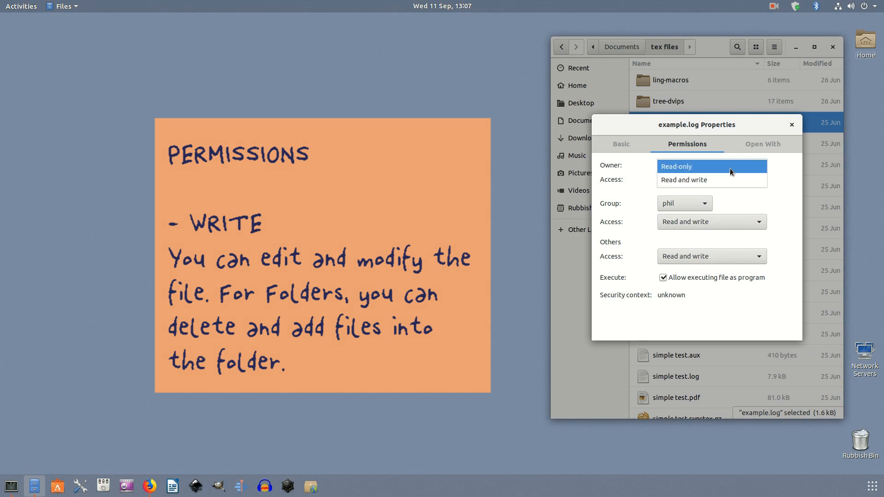
left_click(710, 180)
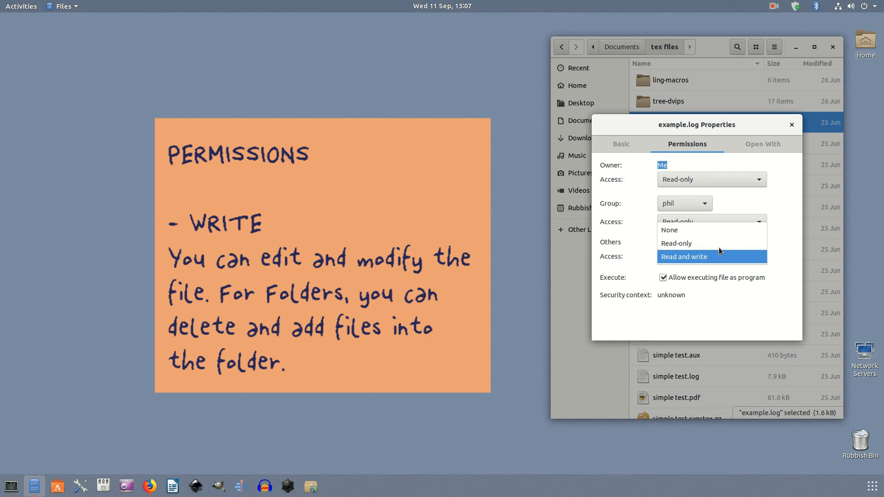
left_click(677, 243)
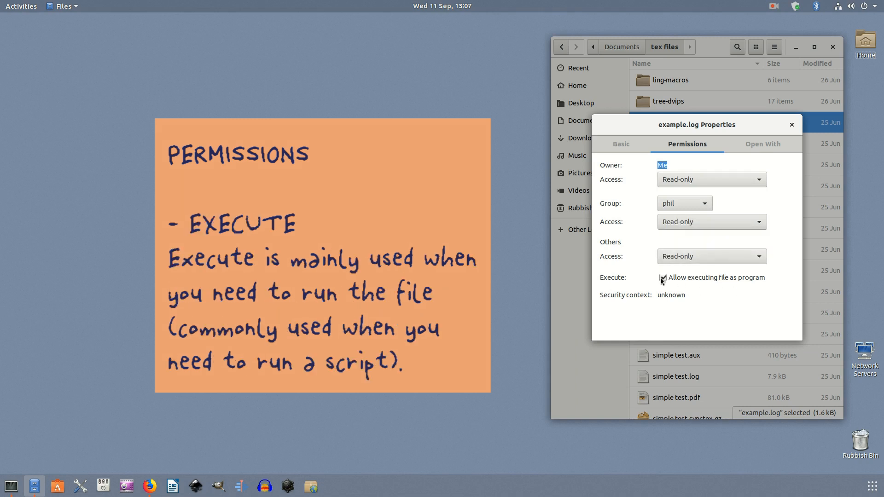
left_click(662, 278)
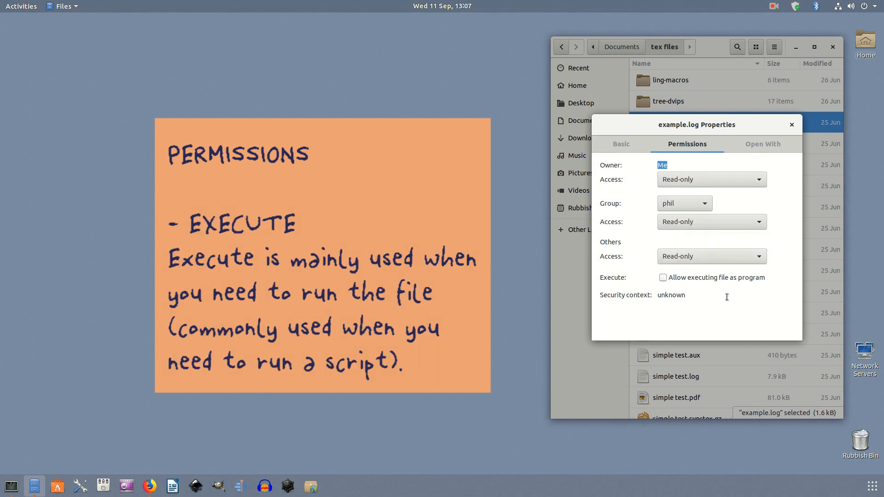
left_click(692, 295)
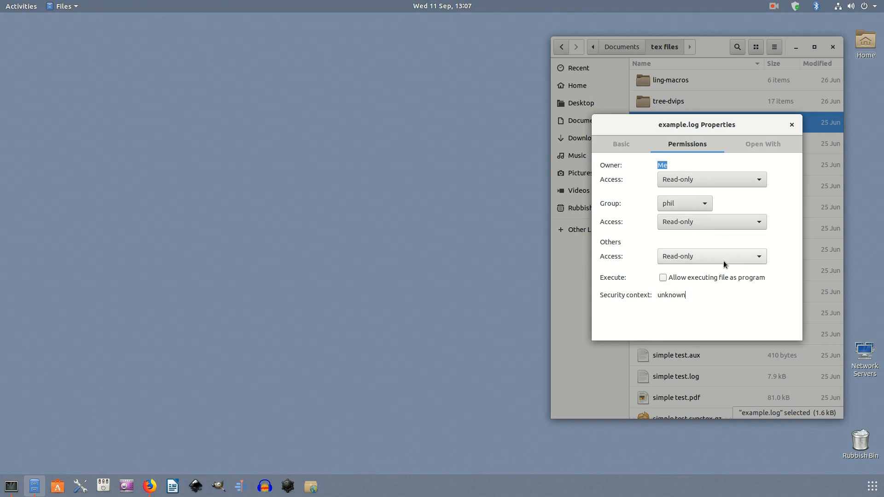
- Restore Read and write access for owner and group on example.log and close its Properties
left_click(710, 179)
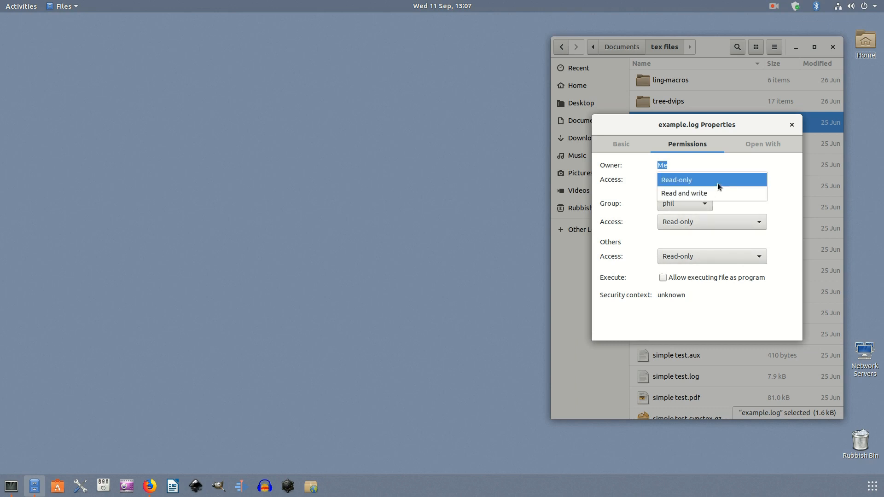
left_click(683, 193)
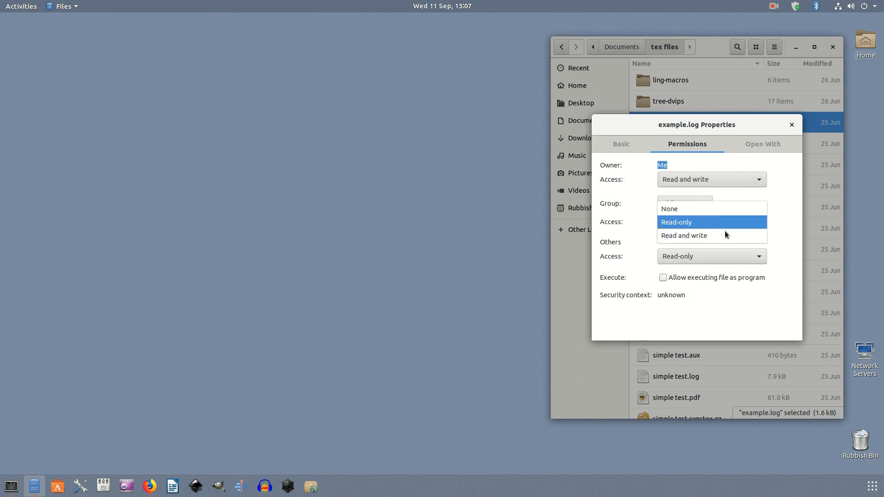
left_click(683, 235)
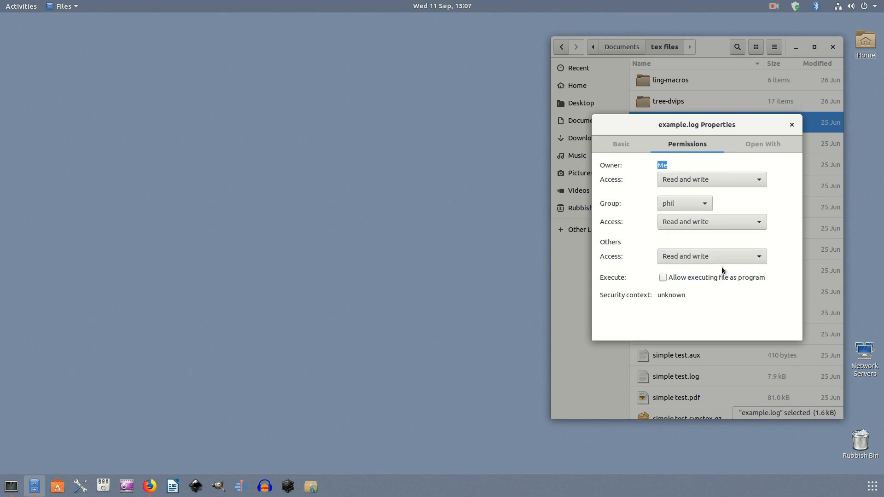
mouse_move(733, 308)
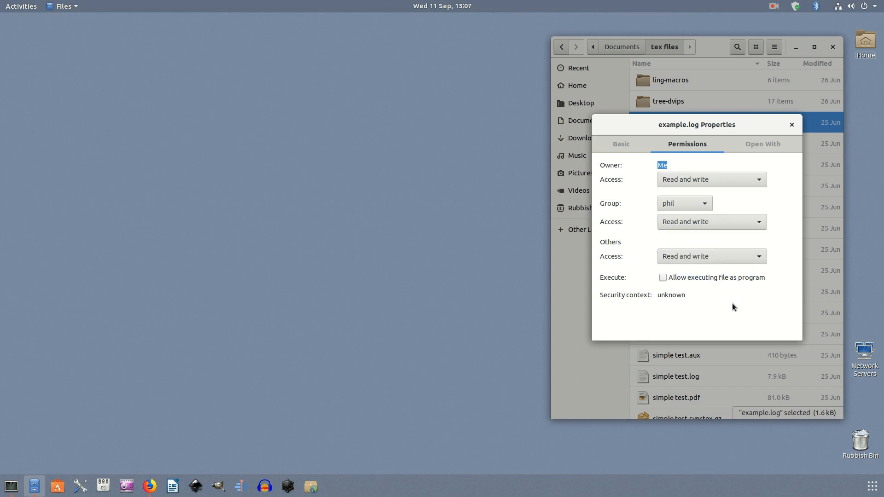
mouse_move(752, 307)
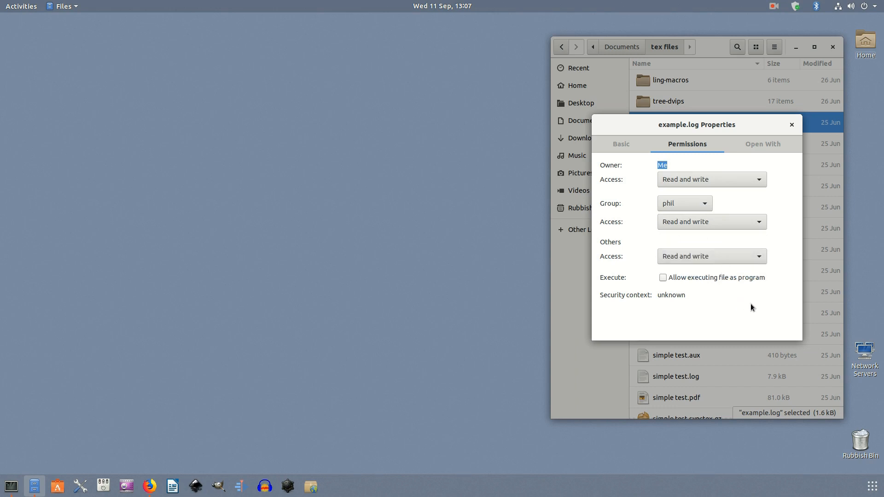
mouse_move(792, 124)
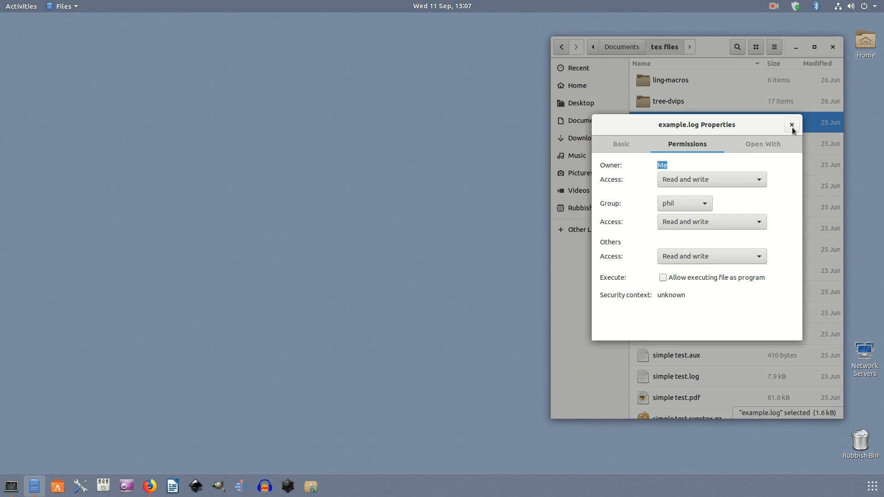
left_click(792, 124)
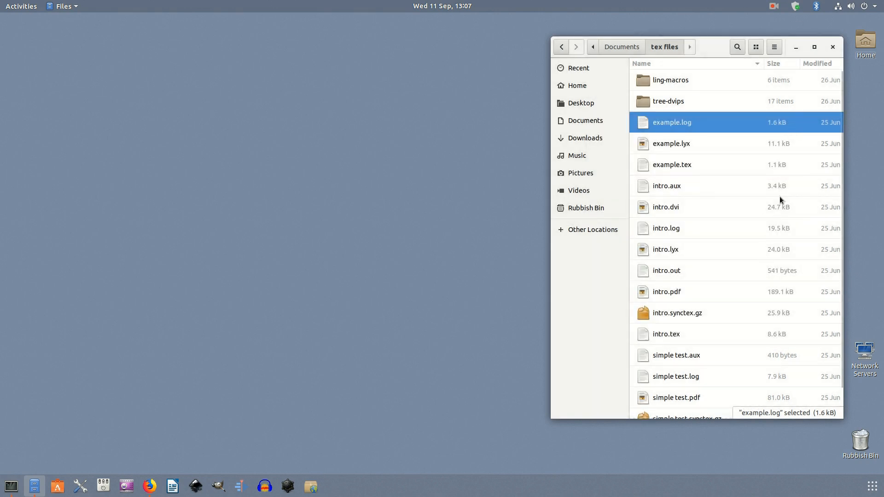
mouse_move(773, 114)
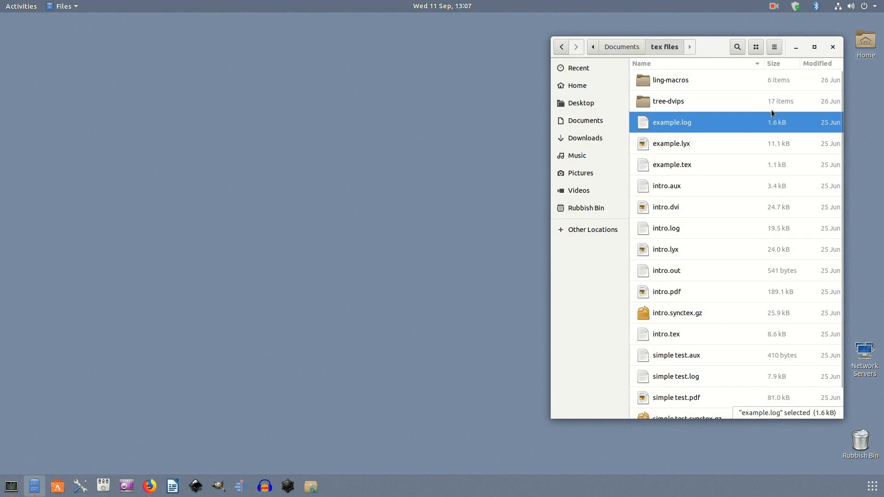
- Leave Files to open a terminal for changing Wall39.png's permissions
left_click(832, 47)
type("chmod 666 Wall39.png")
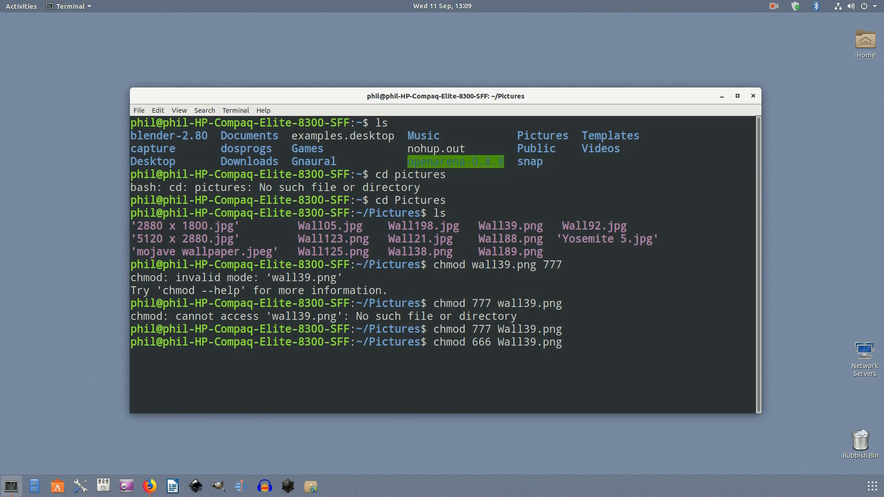
- Run chmod 666, then recall it and run chmod 775 on Wall39.png
key("Return")
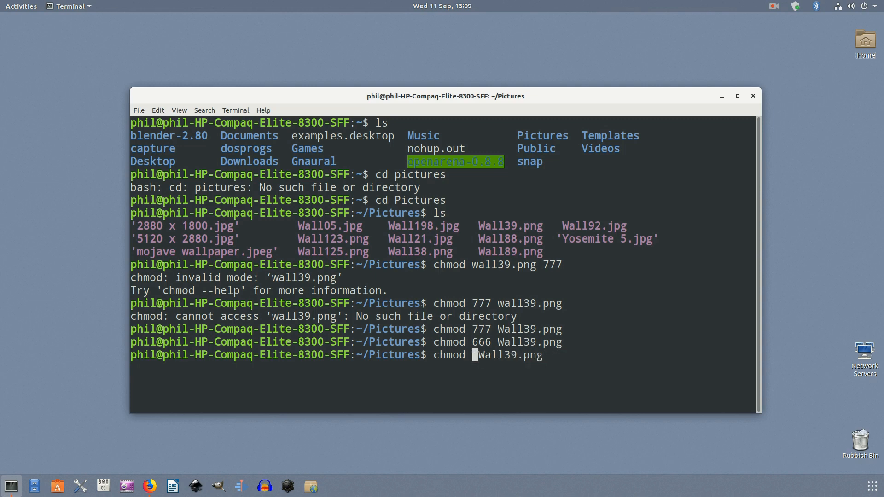
type("77")
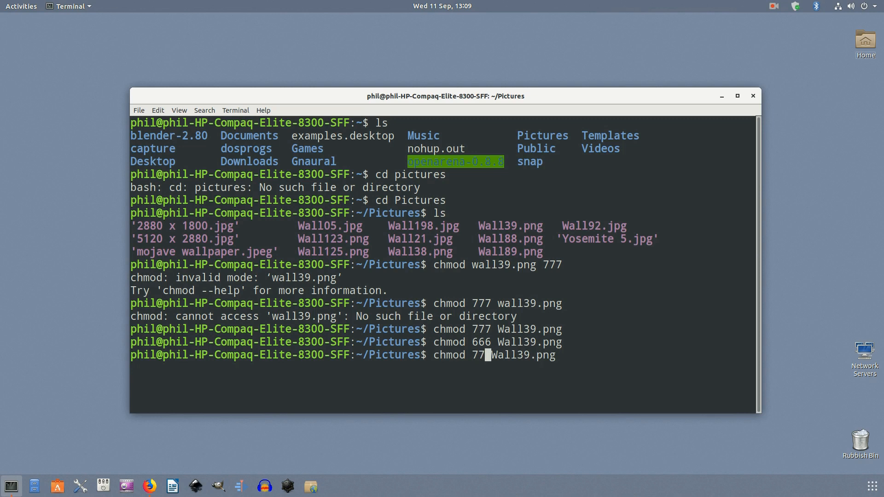
key("Return")
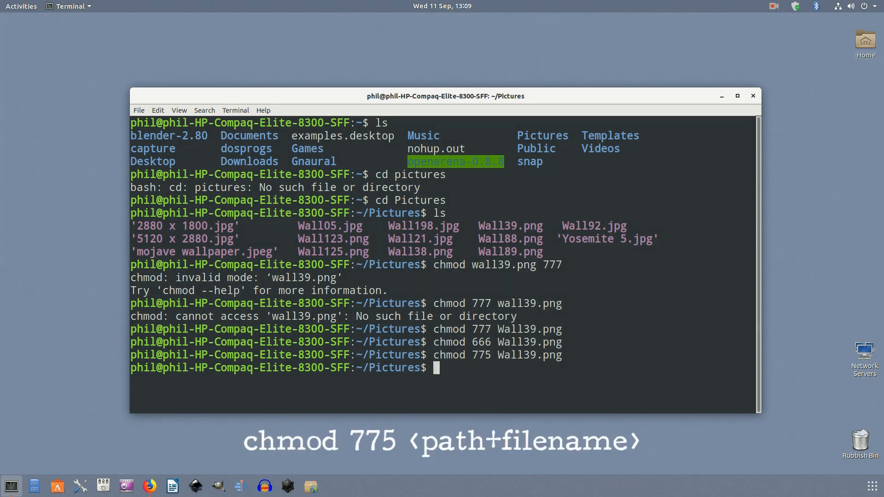